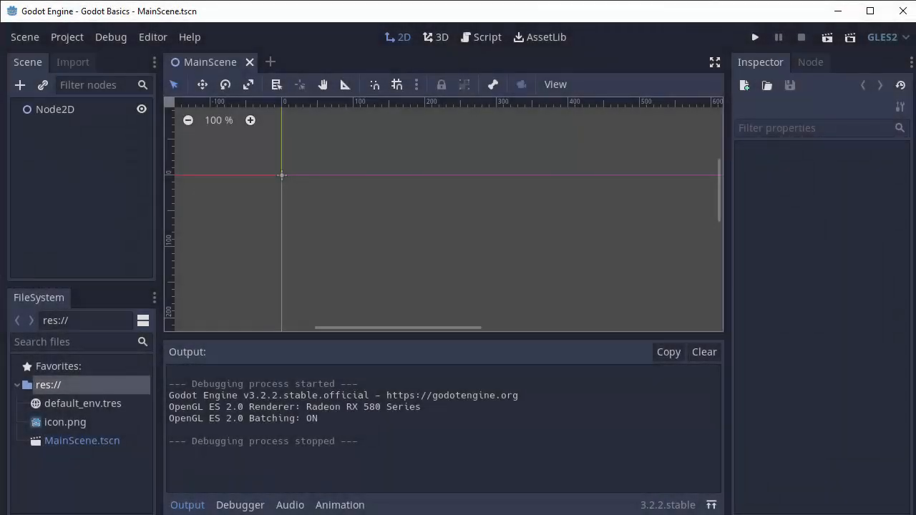
pyautogui.moveTo(501, 109)
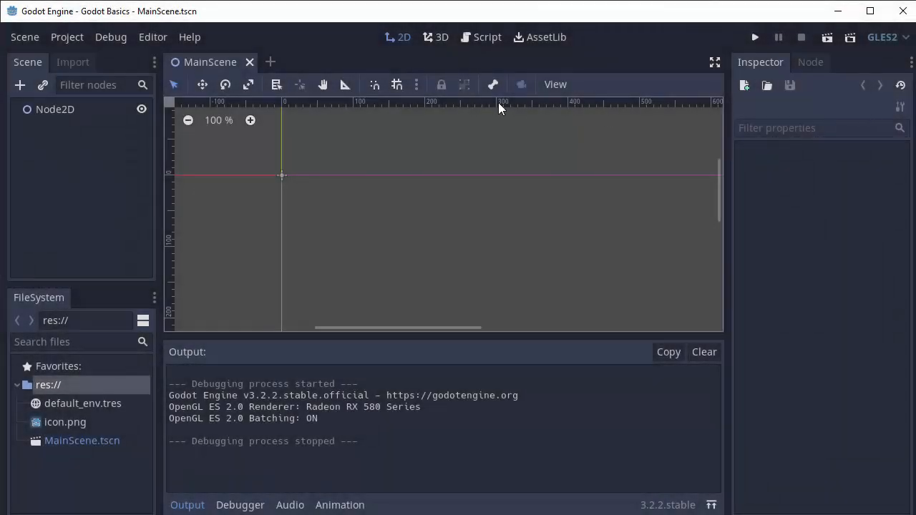
pyautogui.moveTo(722, 134)
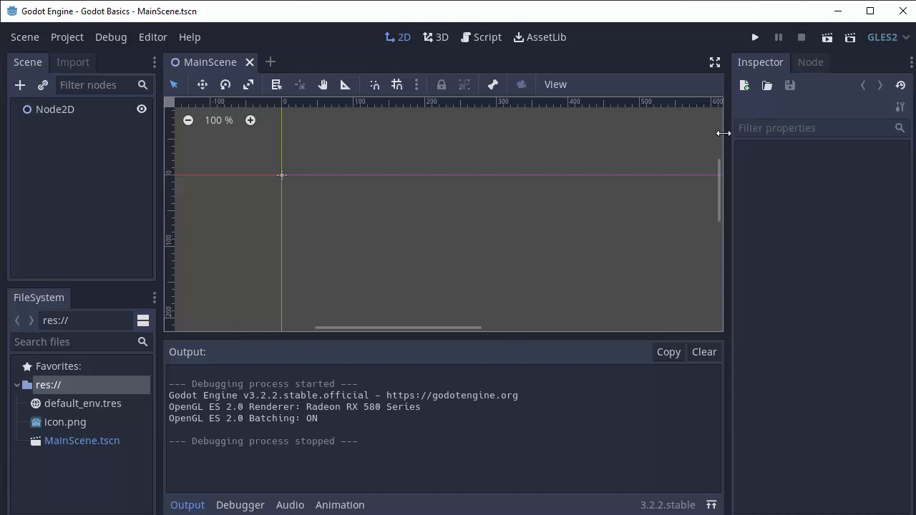
pyautogui.moveTo(78, 178)
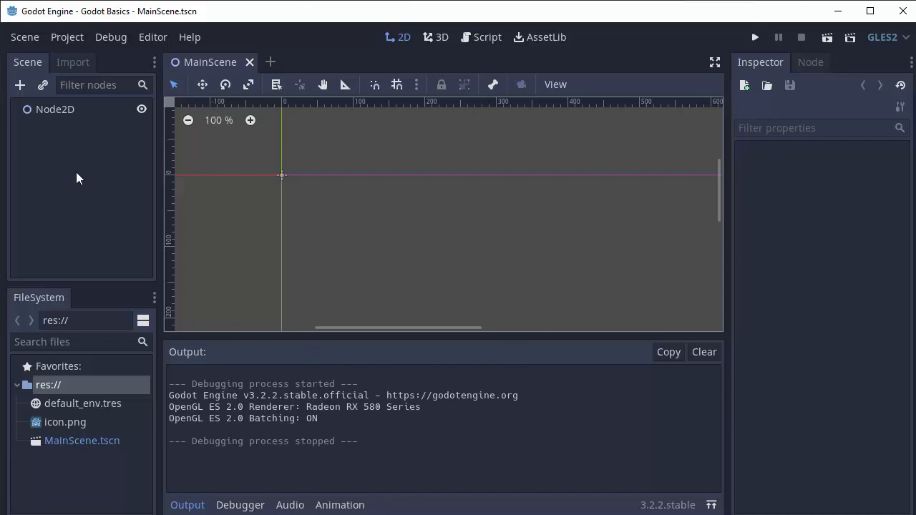
pyautogui.moveTo(714, 142)
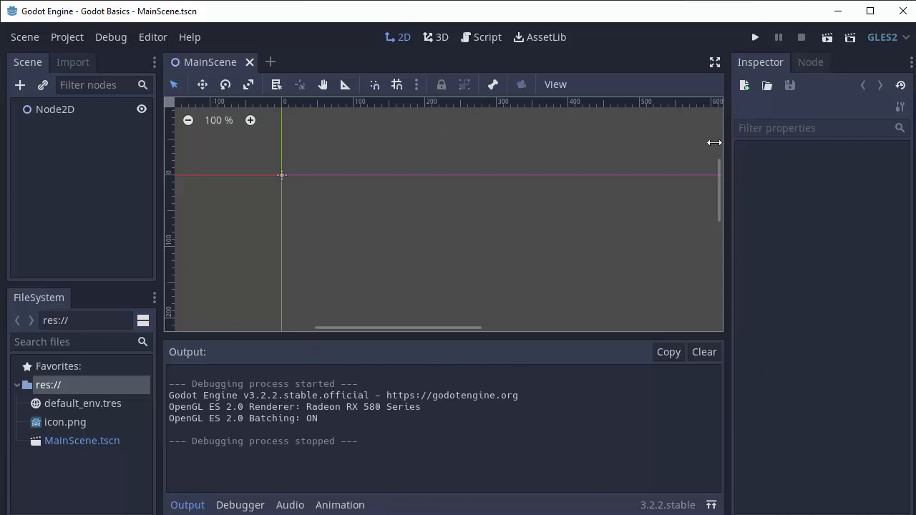
pyautogui.moveTo(410, 196)
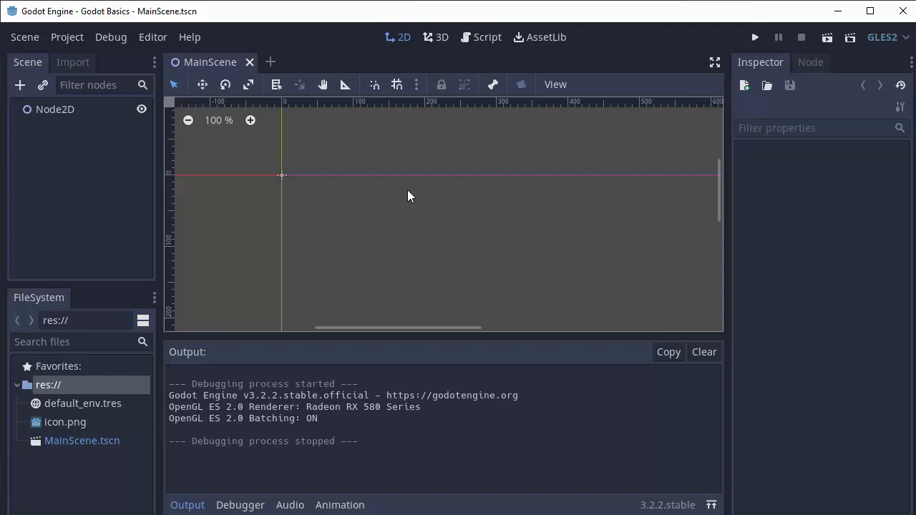
pyautogui.moveTo(93, 155)
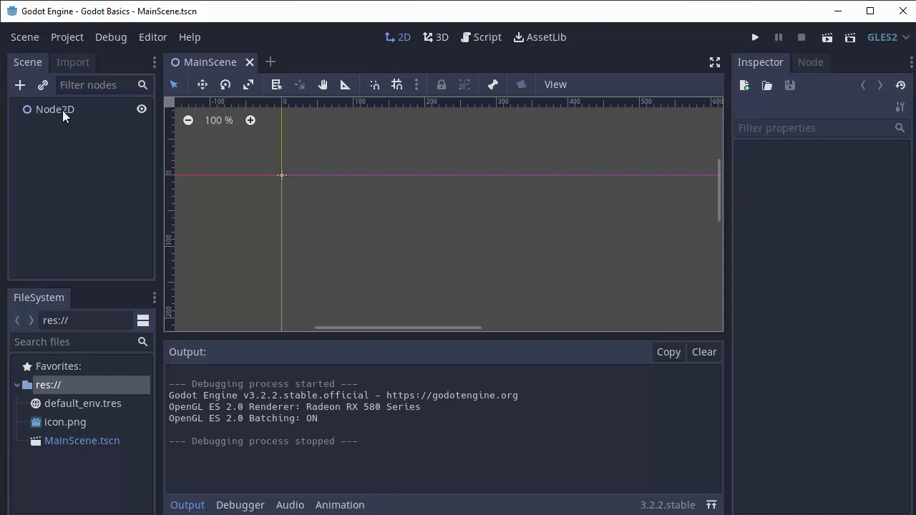
pyautogui.moveTo(91, 197)
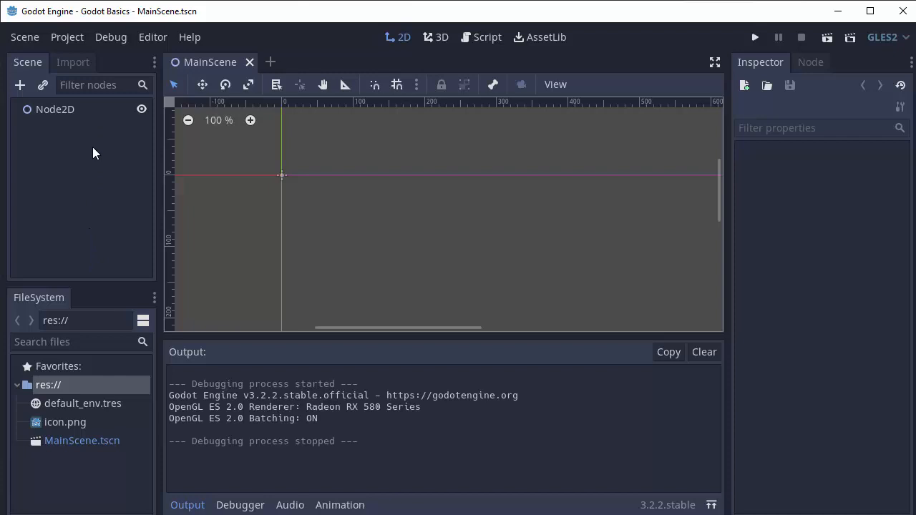
pyautogui.moveTo(57, 299)
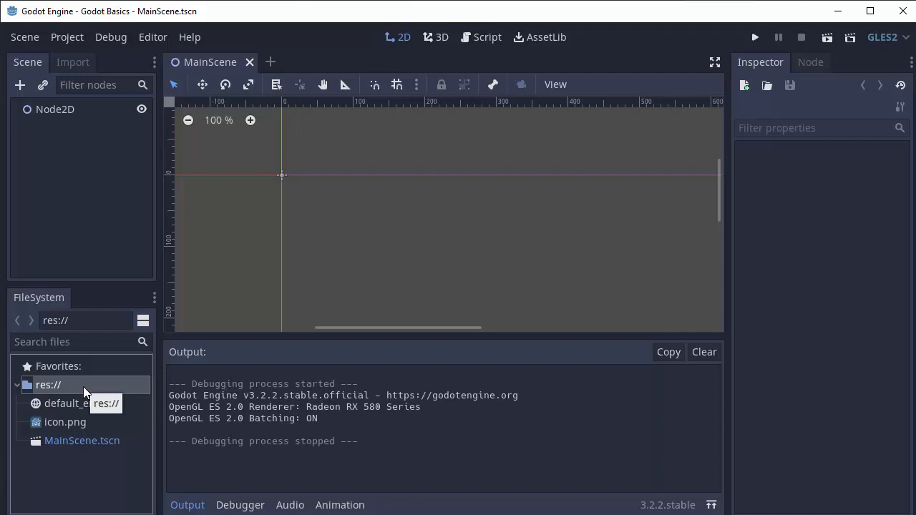
pyautogui.moveTo(81, 381)
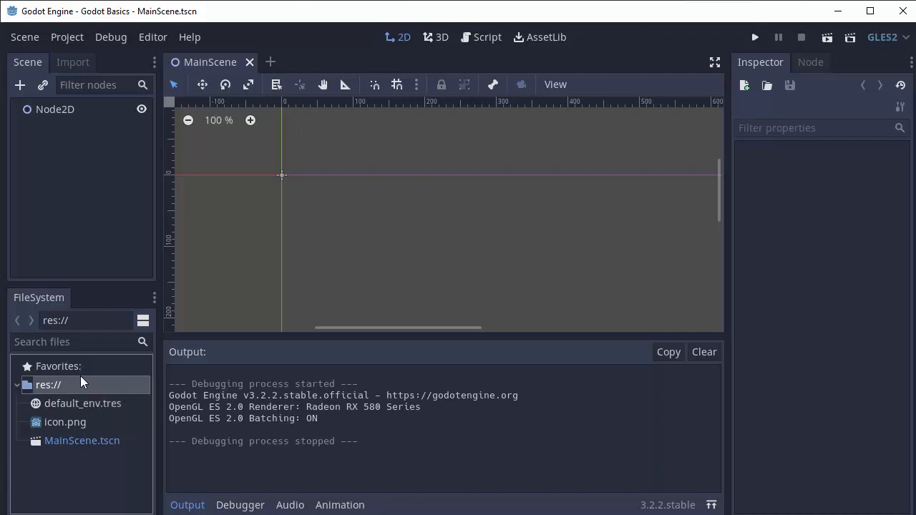
pyautogui.moveTo(66, 392)
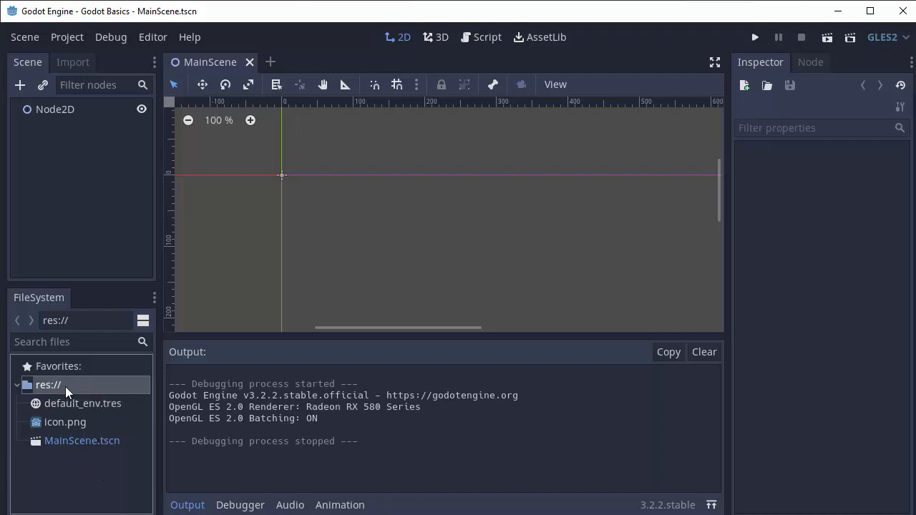
pyautogui.moveTo(65, 392)
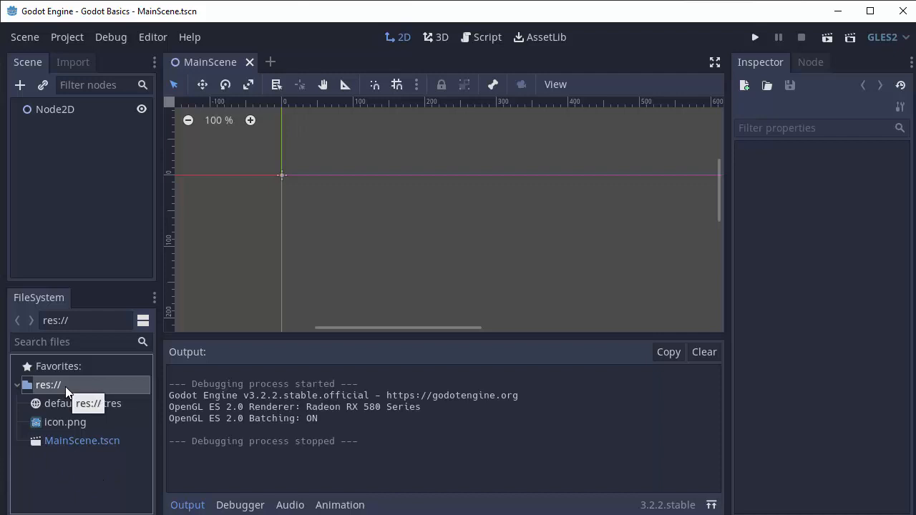
pyautogui.moveTo(96, 358)
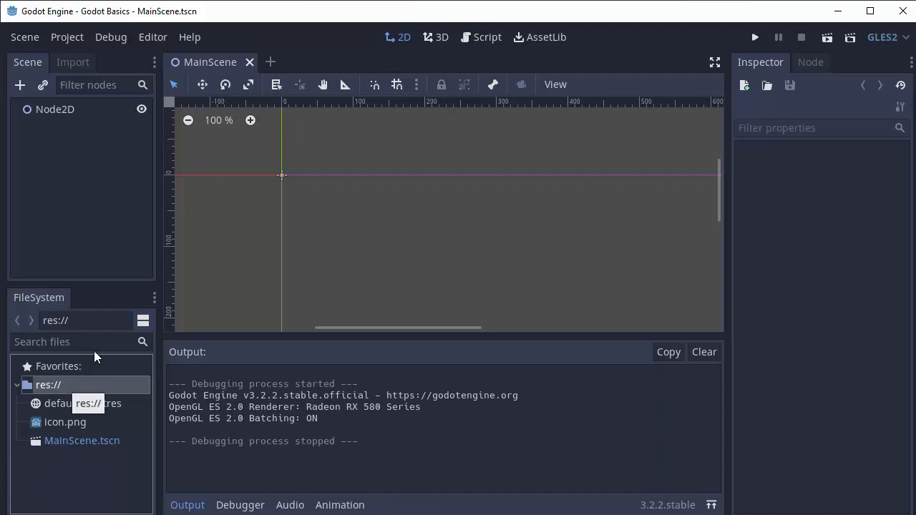
pyautogui.moveTo(676, 134)
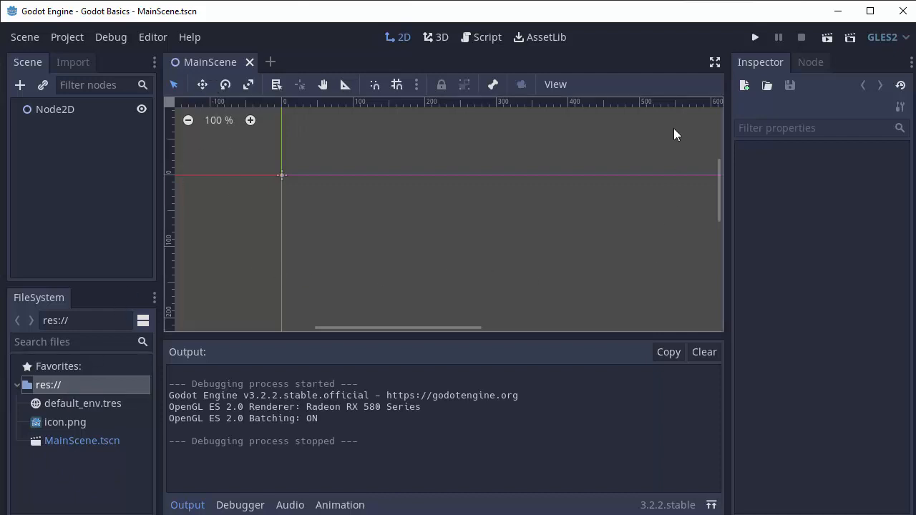
pyautogui.moveTo(669, 183)
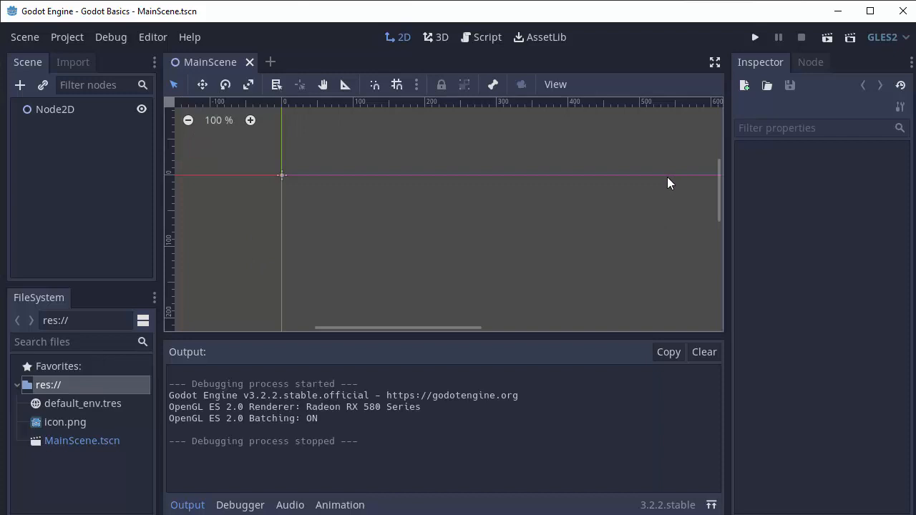
pyautogui.moveTo(578, 38)
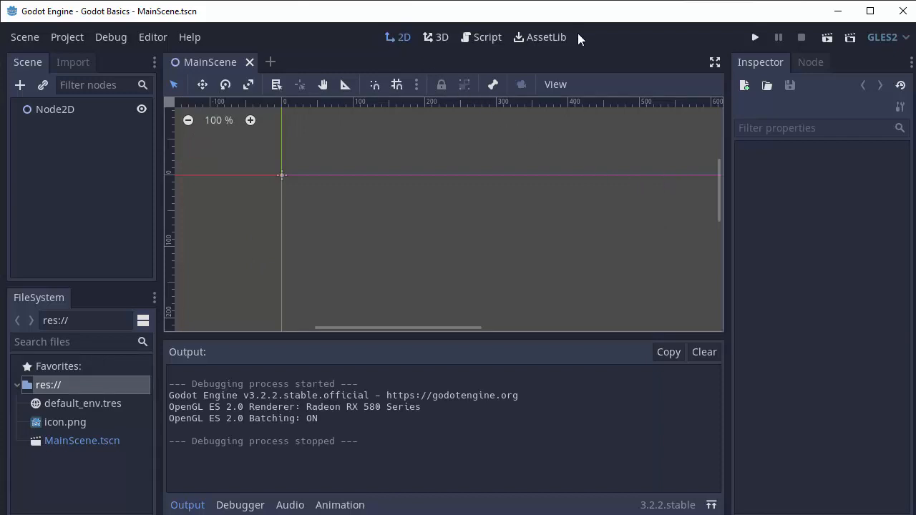
pyautogui.moveTo(545, 250)
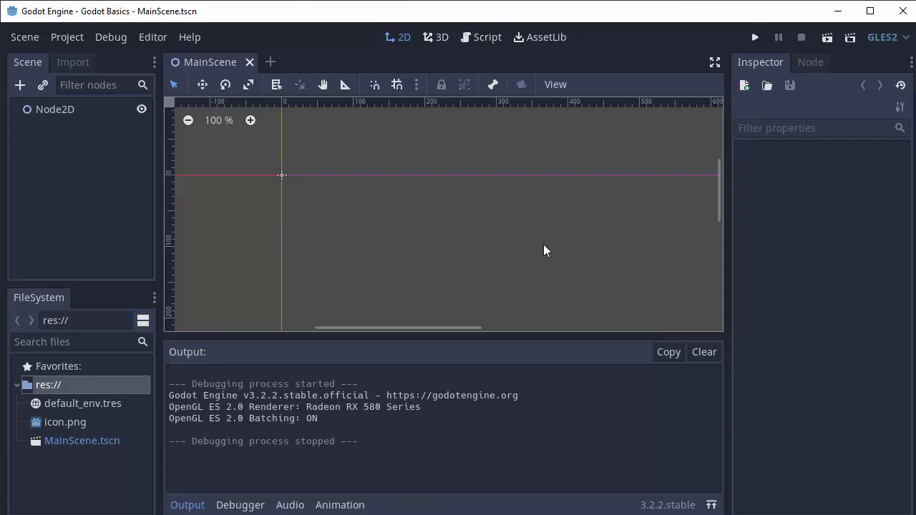
pyautogui.moveTo(201, 68)
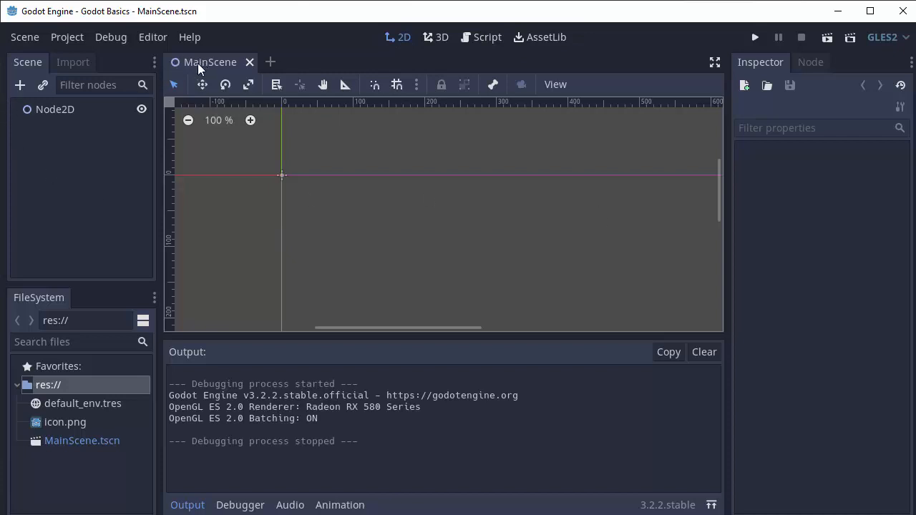
pyautogui.moveTo(206, 70)
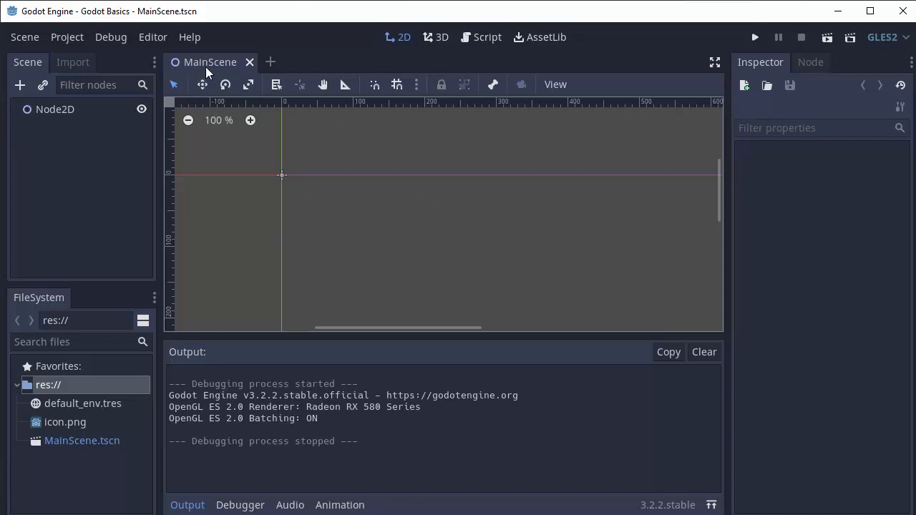
pyautogui.moveTo(432, 224)
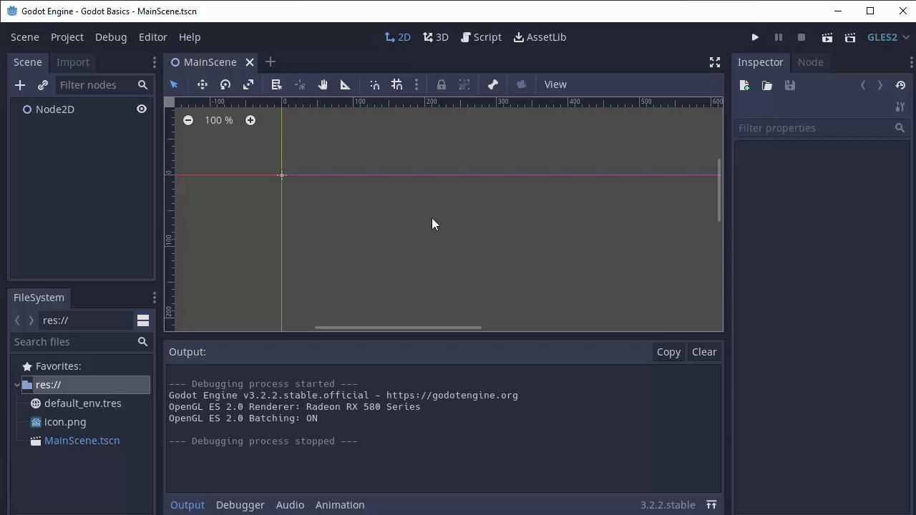
pyautogui.moveTo(566, 242)
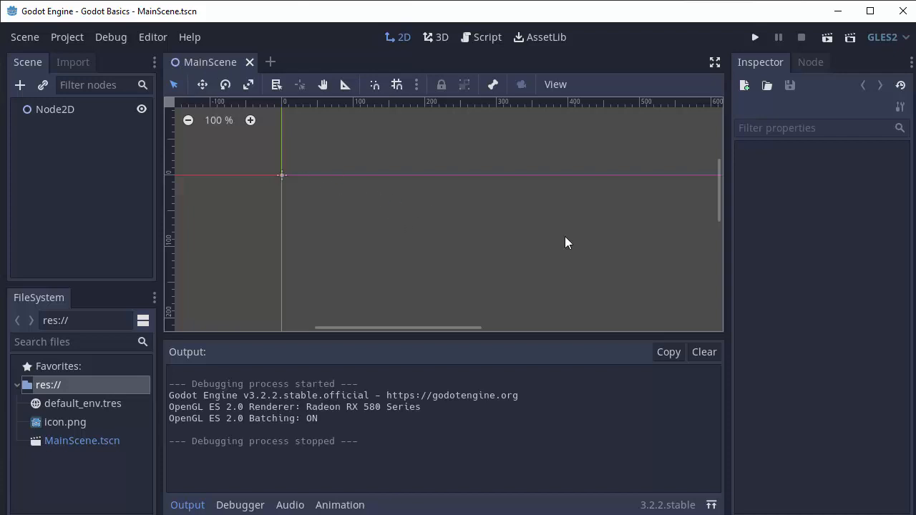
# Pan and zoom the empty MainScene 2D canvas with the Output panel showing.
pyautogui.moveTo(566, 242); pyautogui.dragTo(458, 209)
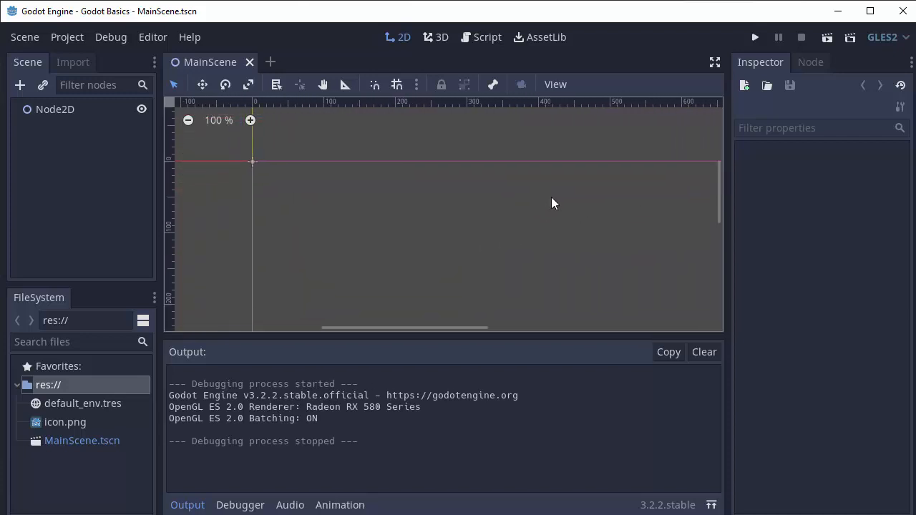
pyautogui.scroll(3)
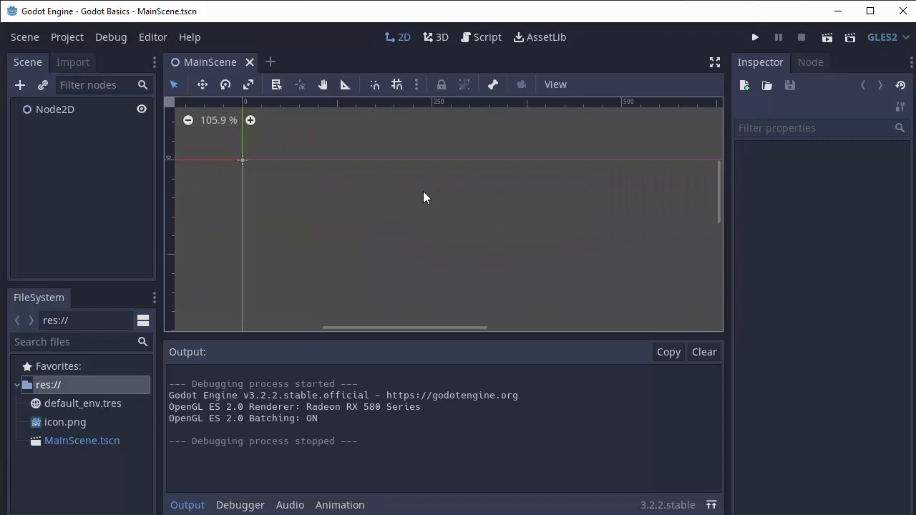
pyautogui.moveTo(466, 81)
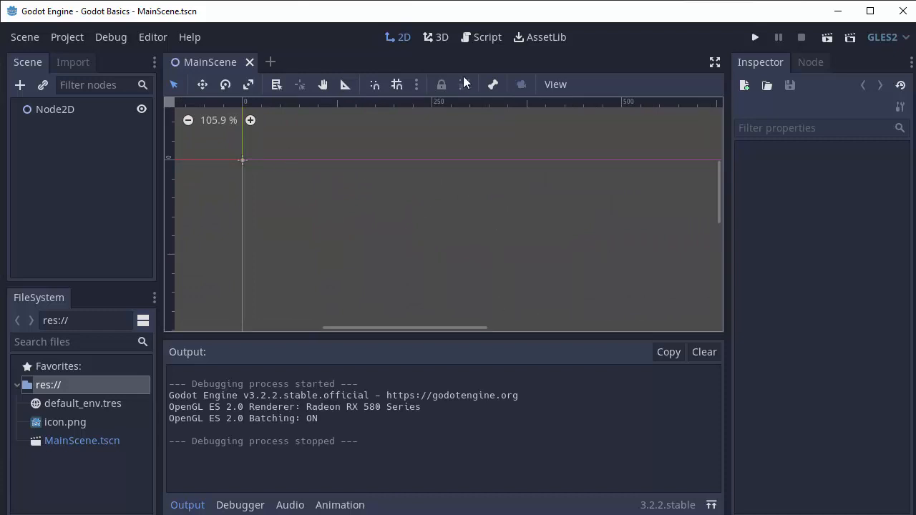
pyautogui.moveTo(435, 37)
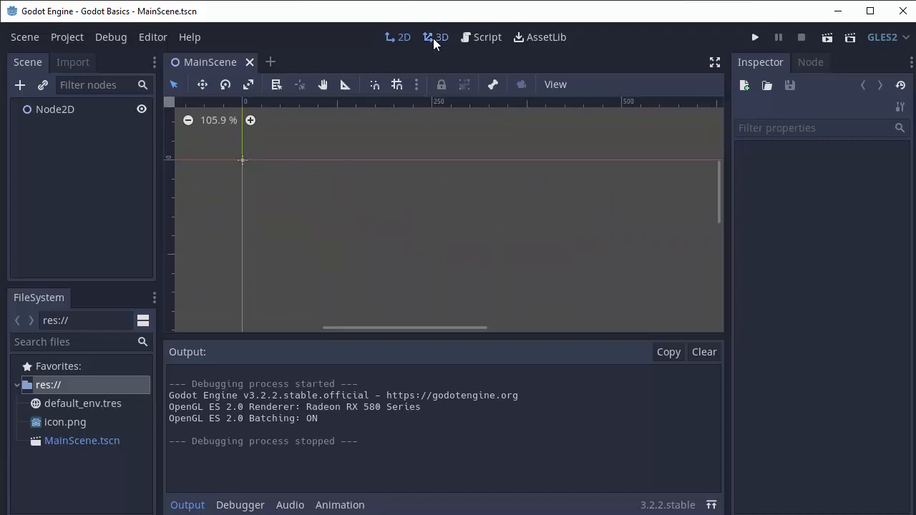
# Orbit the empty 3D grid, then switch to the Script workspace.
pyautogui.click(435, 37)
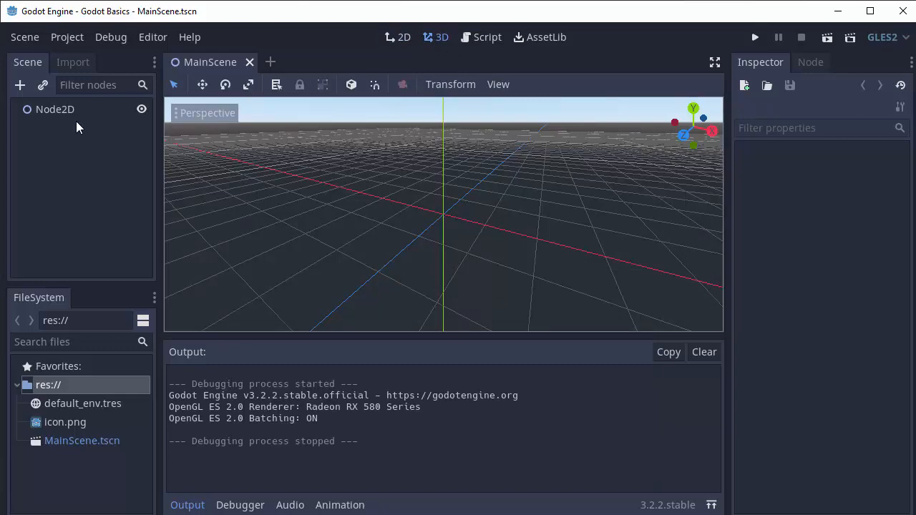
pyautogui.moveTo(533, 180)
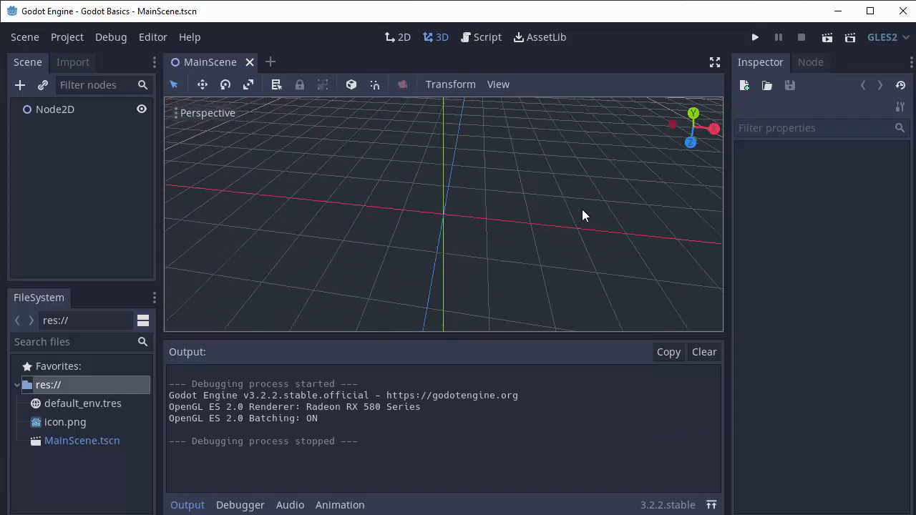
pyautogui.moveTo(583, 216); pyautogui.dragTo(562, 186)
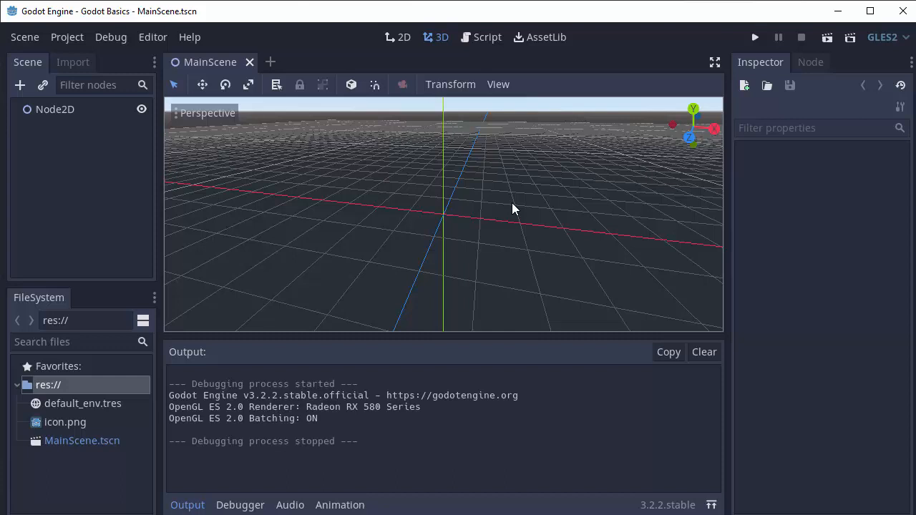
pyautogui.click(487, 36)
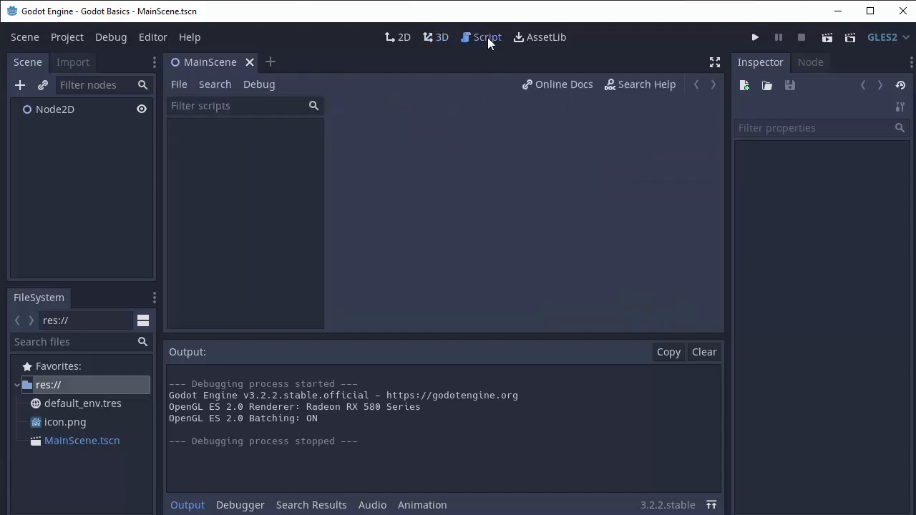
pyautogui.moveTo(270, 267)
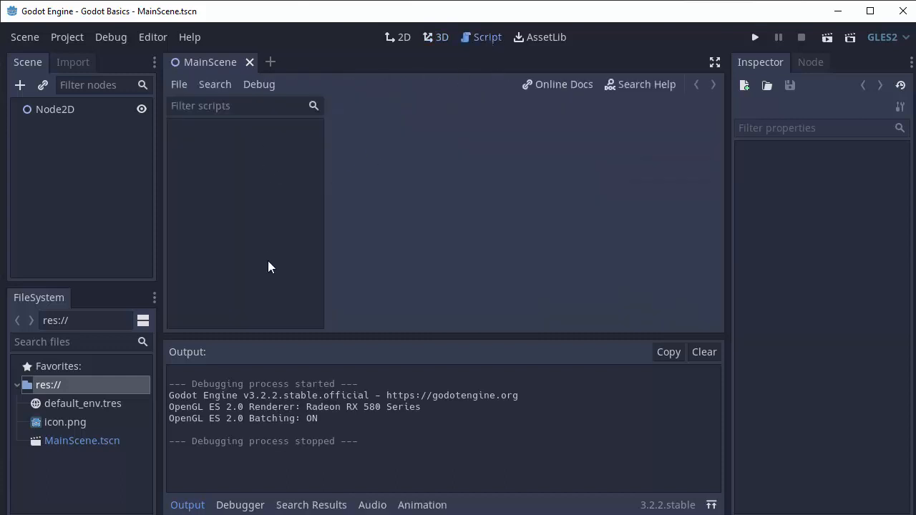
pyautogui.moveTo(501, 195)
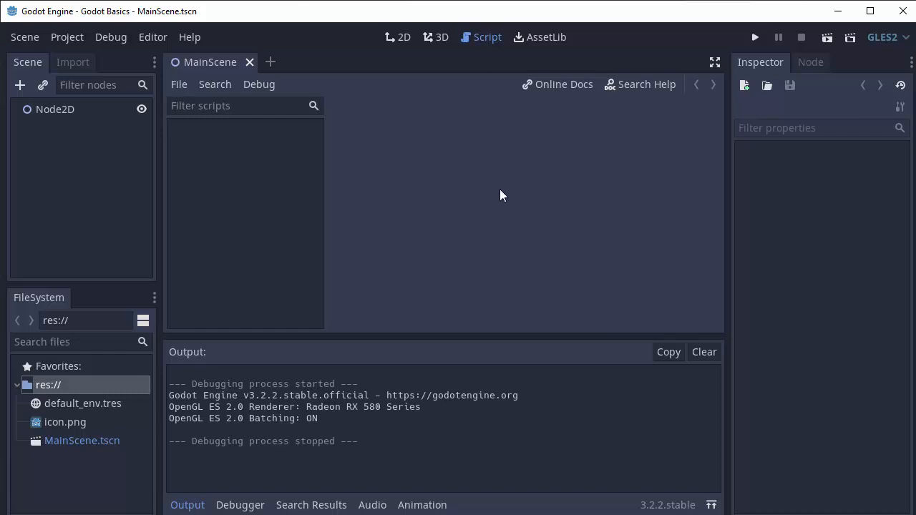
pyautogui.moveTo(357, 228)
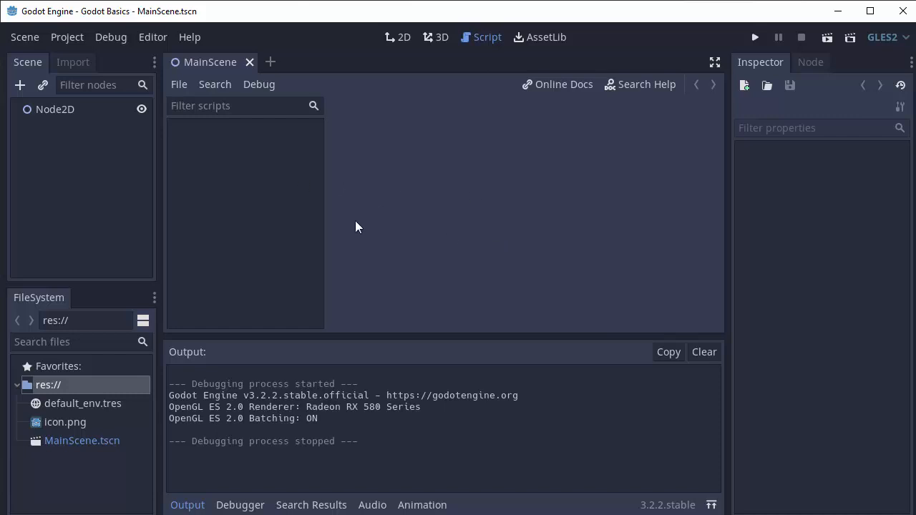
pyautogui.moveTo(55, 110)
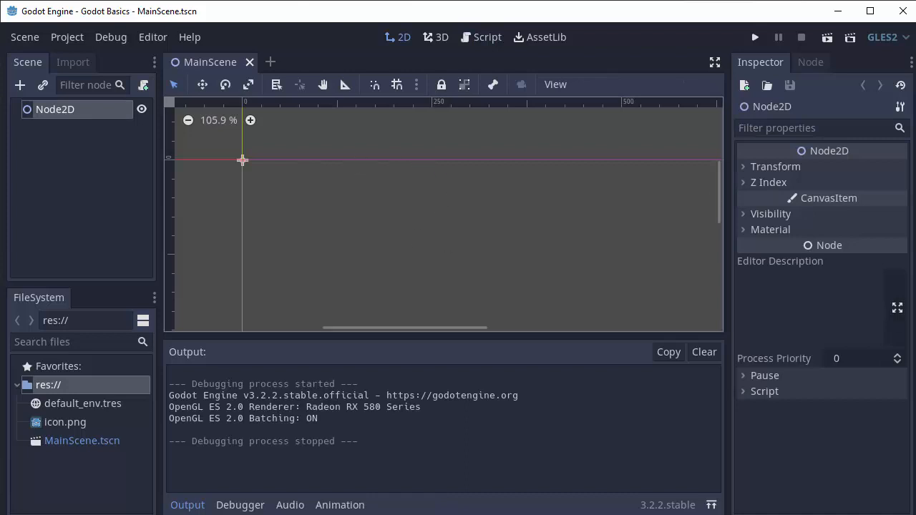
pyautogui.moveTo(815, 85)
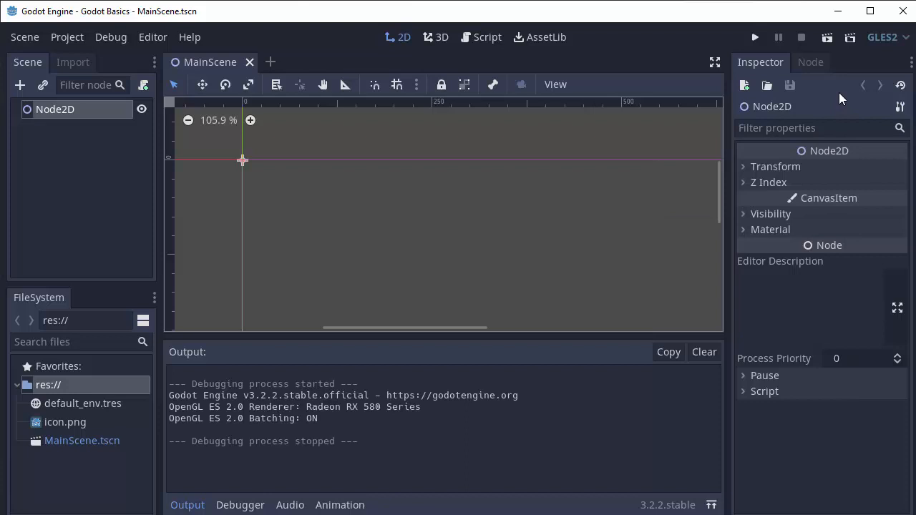
pyautogui.moveTo(57, 129)
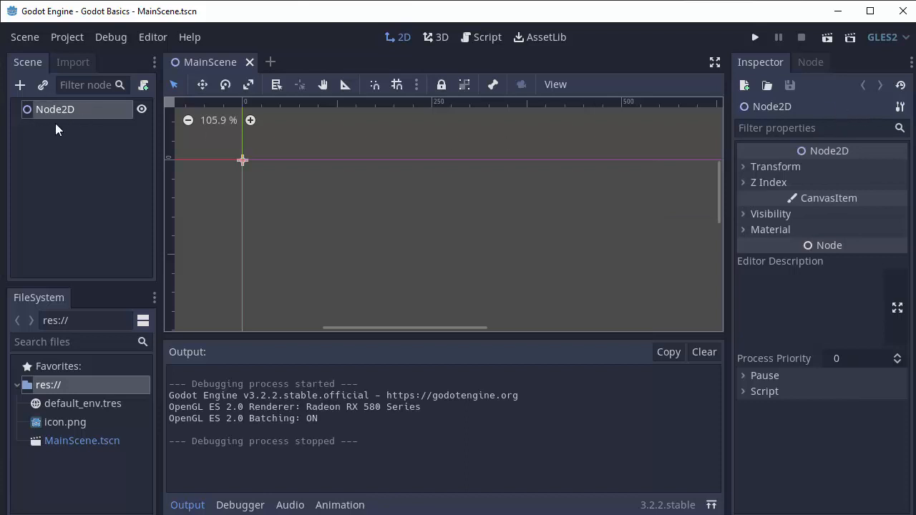
pyautogui.moveTo(824, 441)
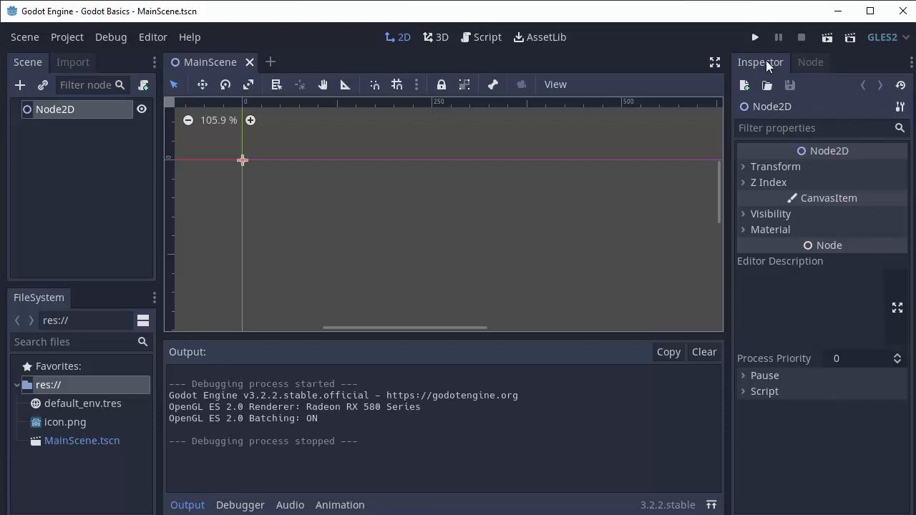
pyautogui.click(810, 62)
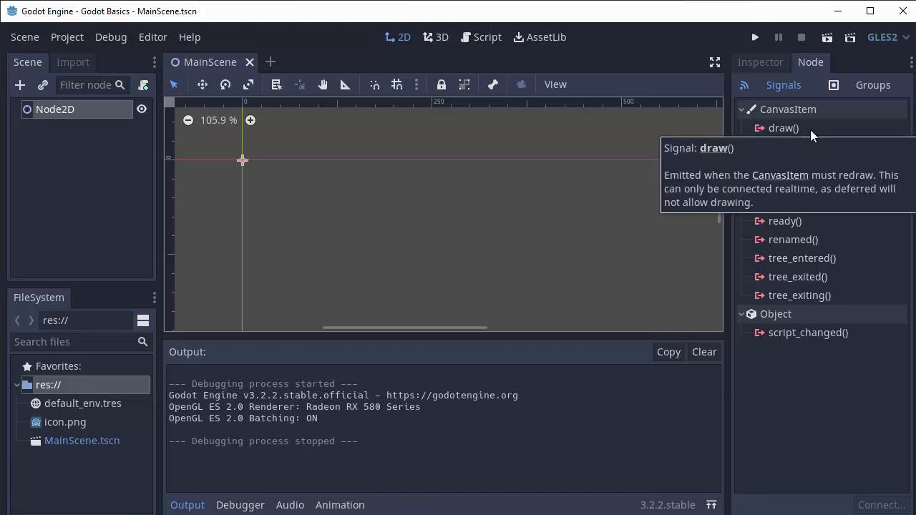
pyautogui.click(760, 62)
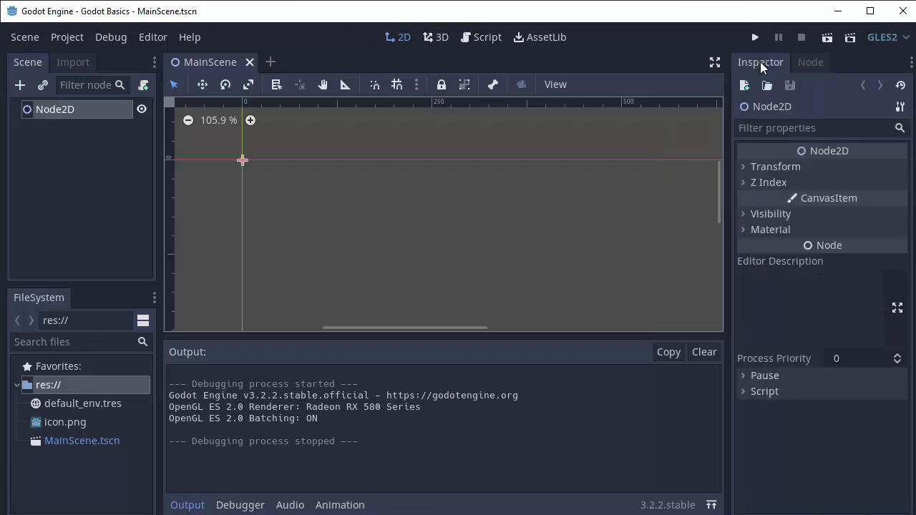
pyautogui.moveTo(190, 370)
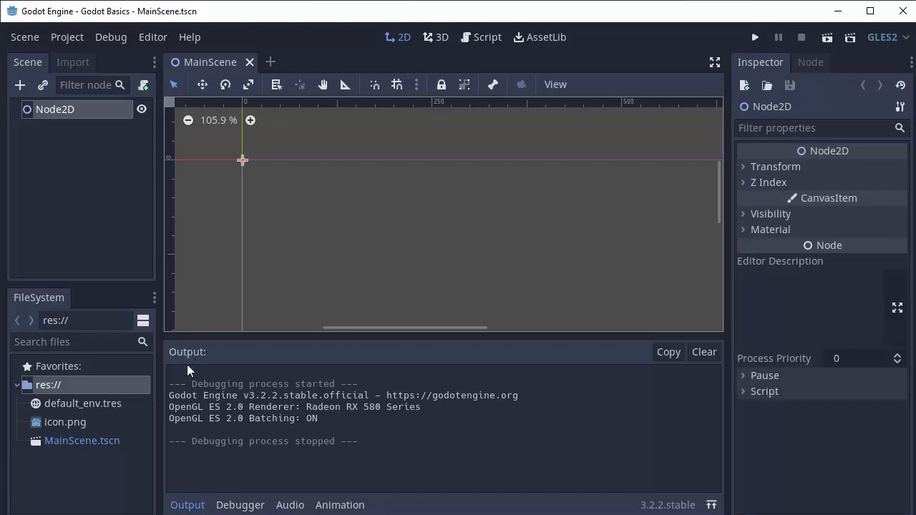
pyautogui.moveTo(229, 452)
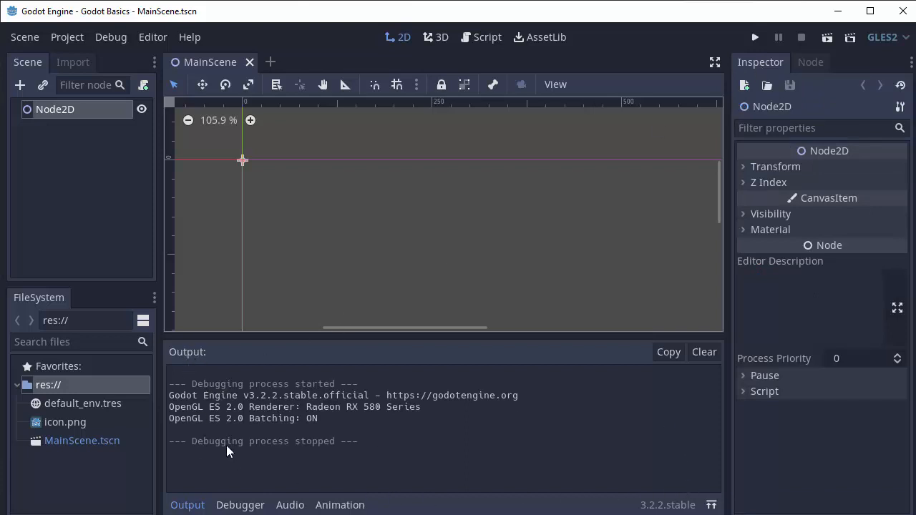
pyautogui.moveTo(353, 505)
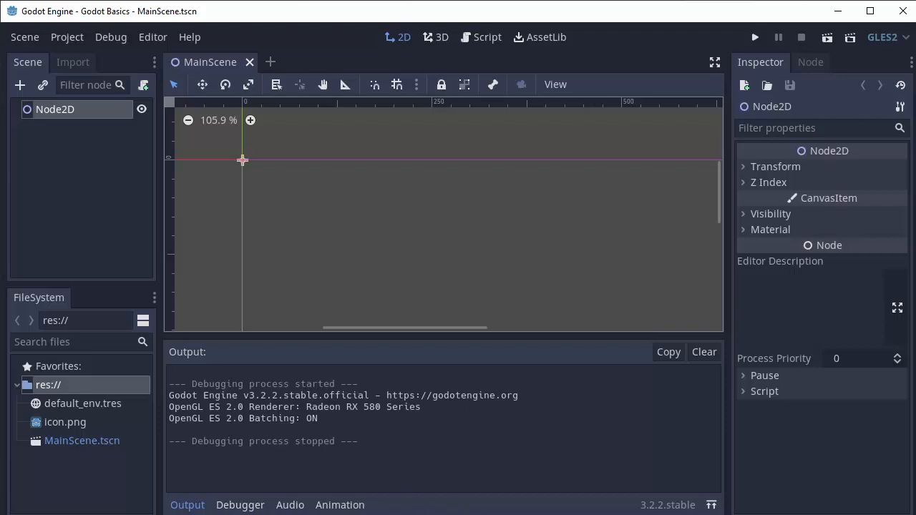
pyautogui.moveTo(276, 405)
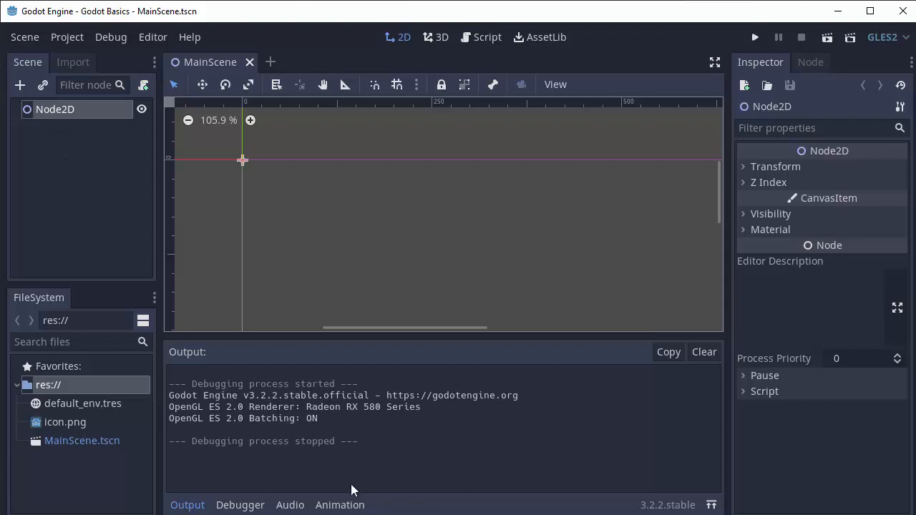
pyautogui.click(339, 505)
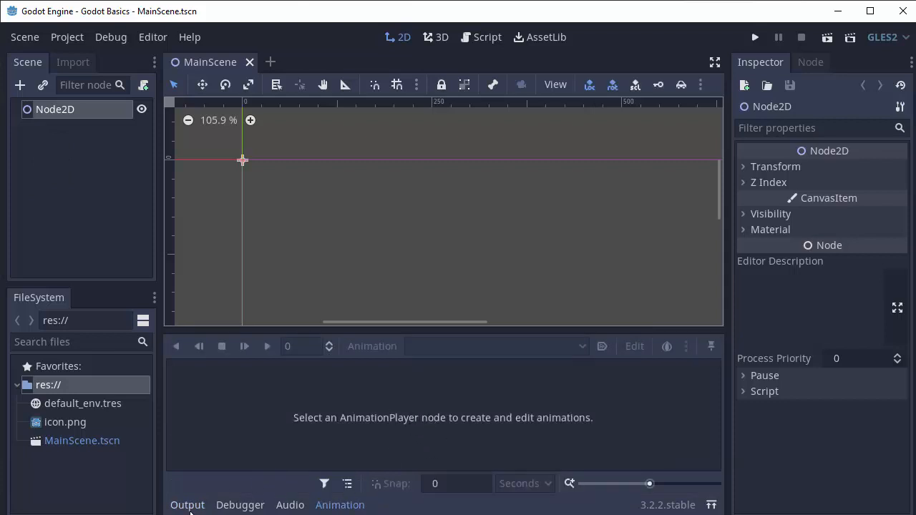
pyautogui.click(187, 505)
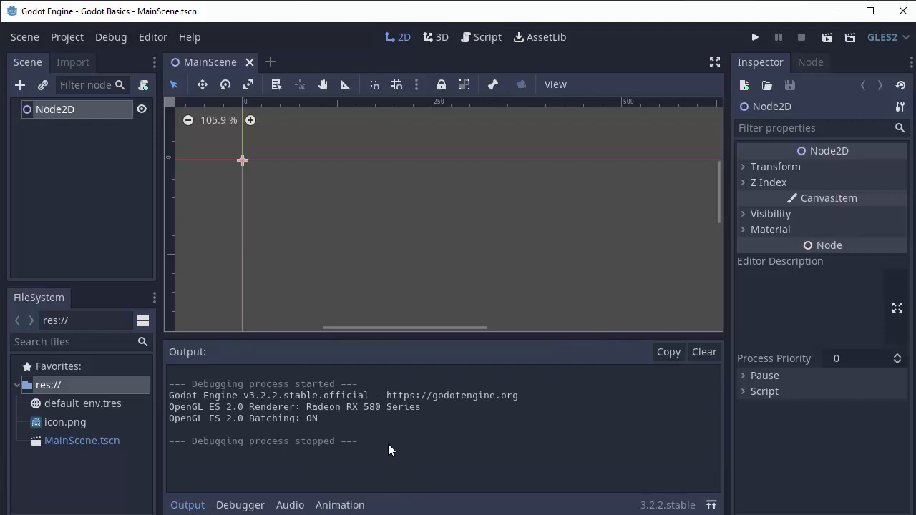